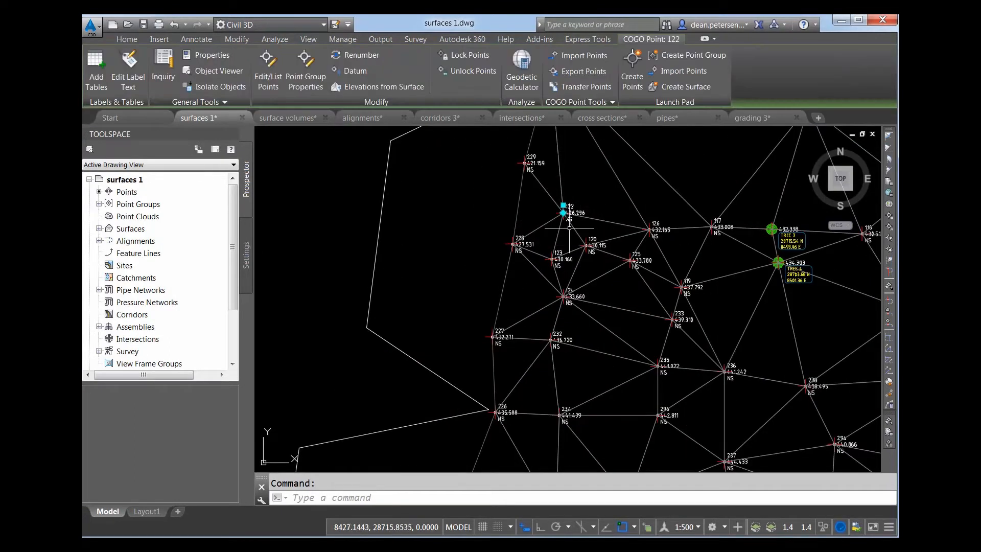
- Preview the EGL surface near the TREE 3 point in the 3D Object Viewer
click(274, 39)
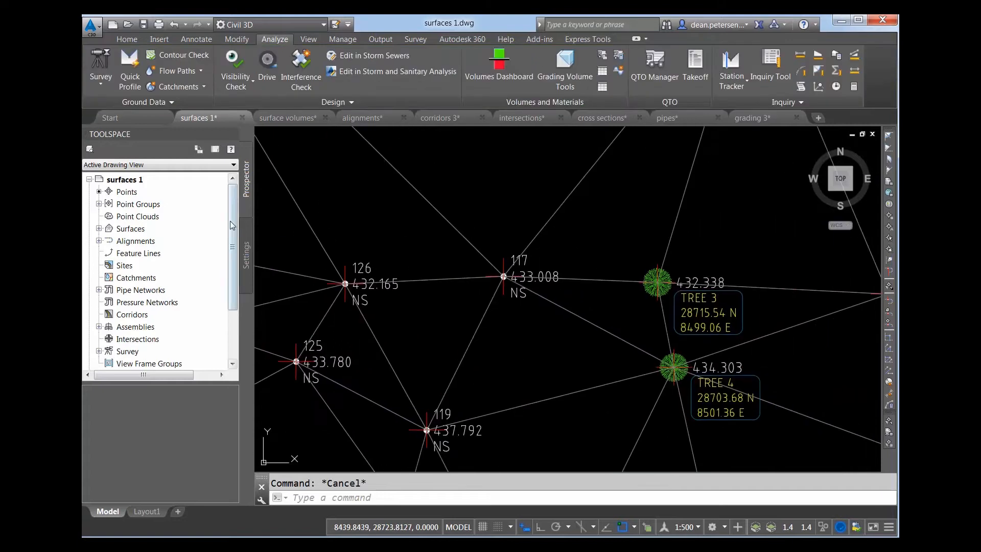
click(654, 282)
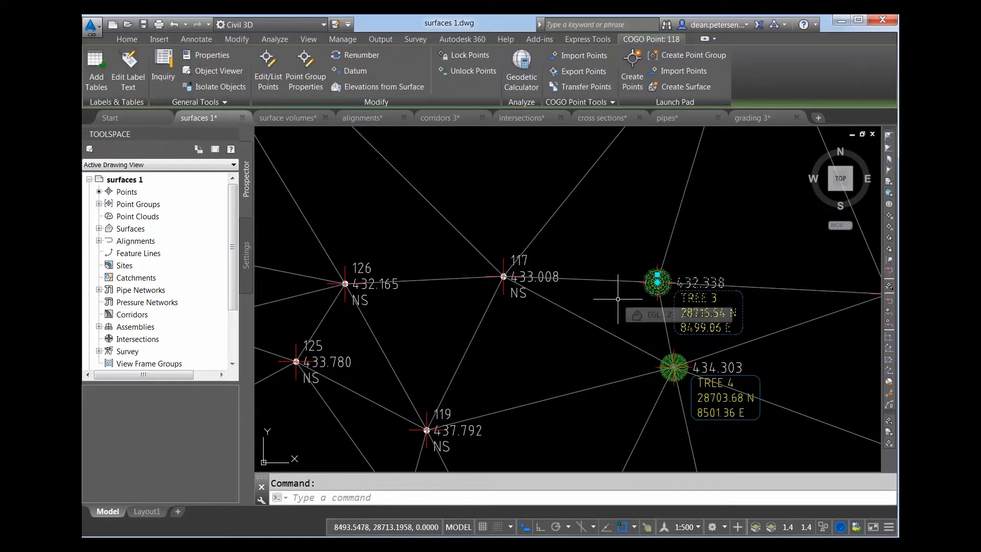
right_click(619, 300)
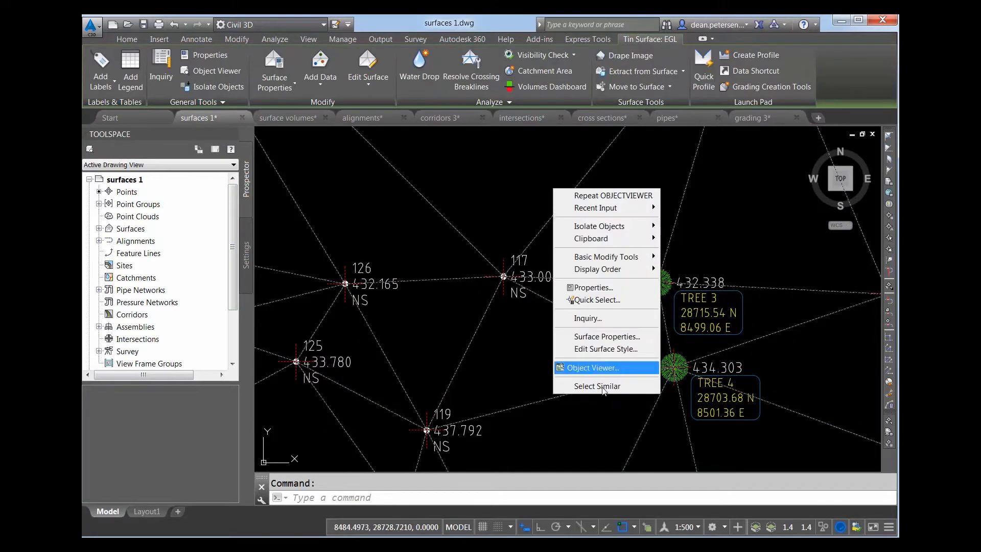
click(591, 366)
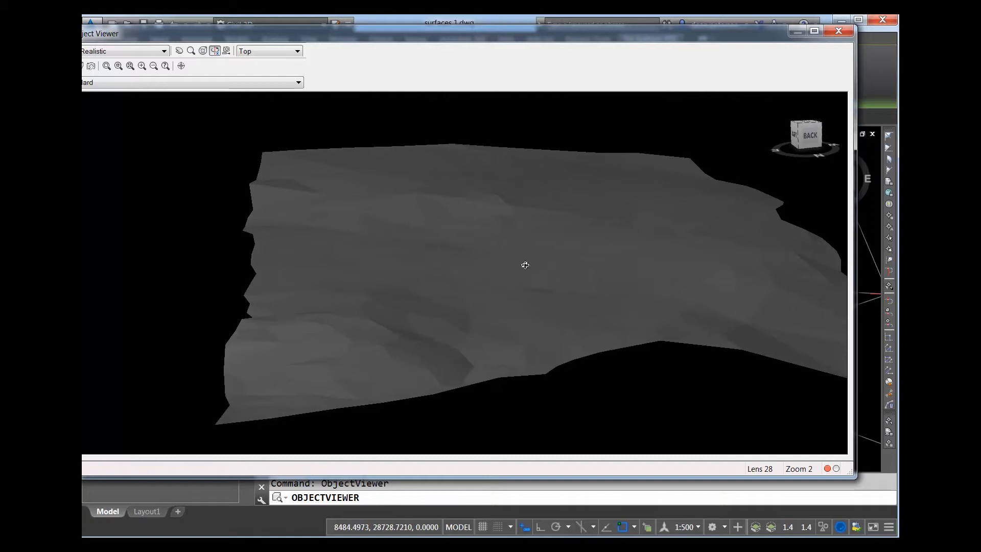
mouse_move(840, 32)
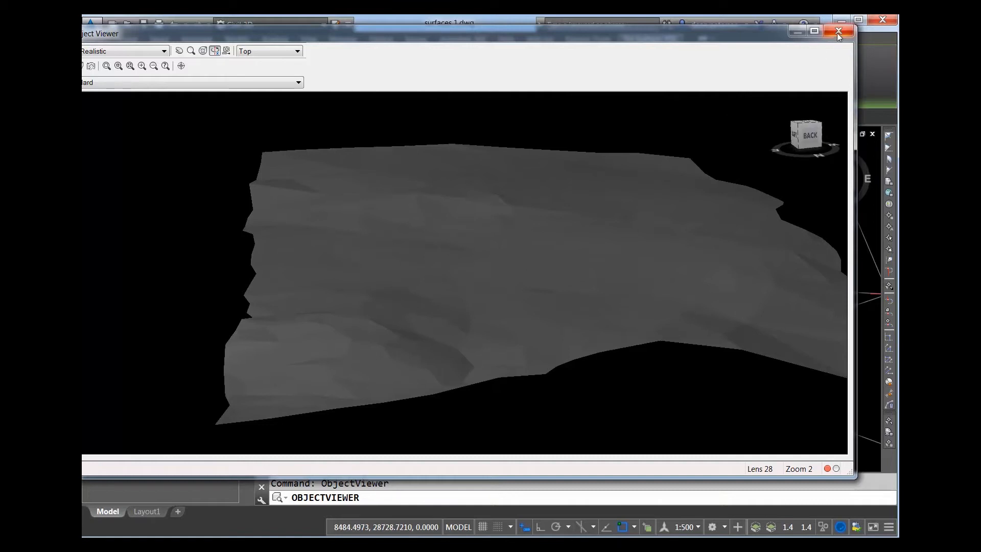
click(838, 32)
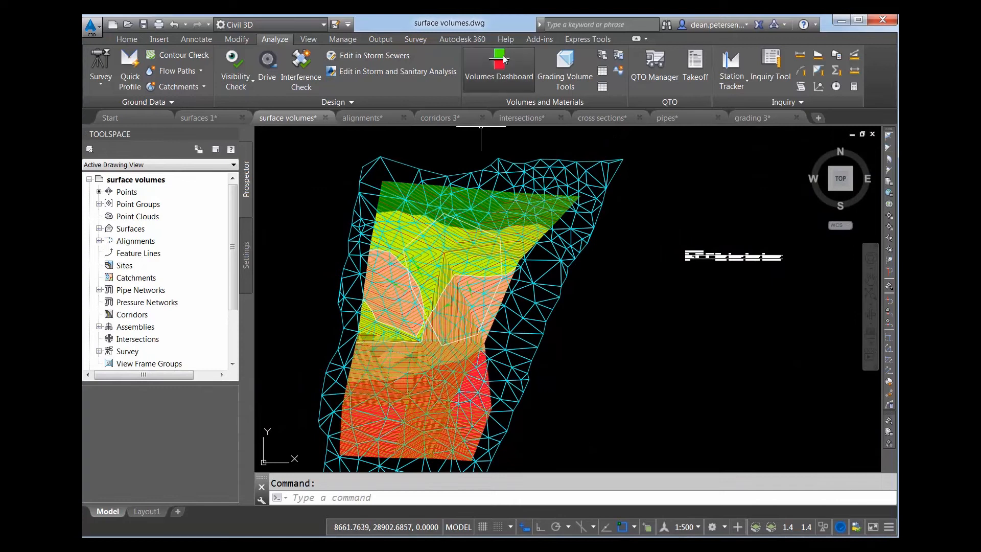
- Show the Volumes Dashboard cut/fill summary, then bring up the alignments drawing and its road profile
click(499, 69)
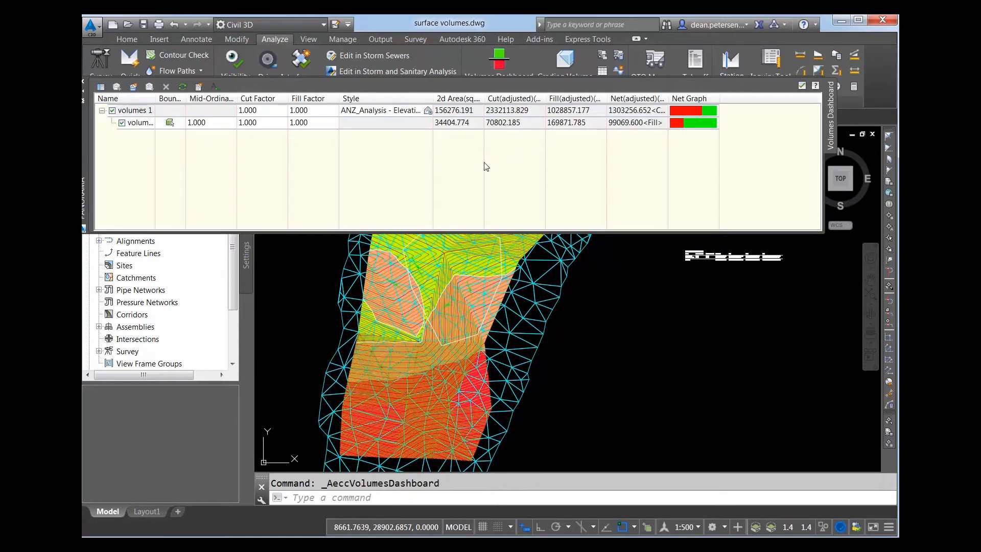
click(361, 117)
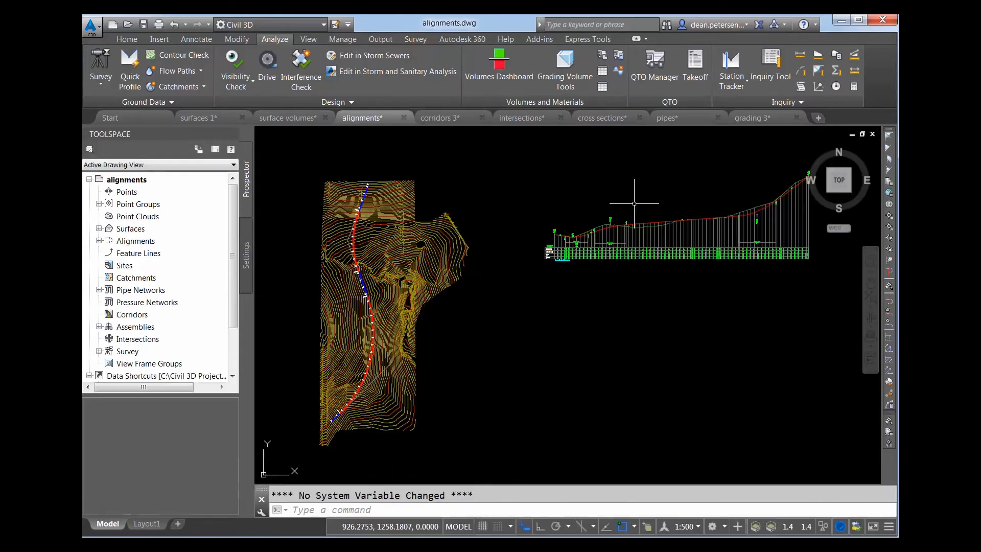
click(626, 222)
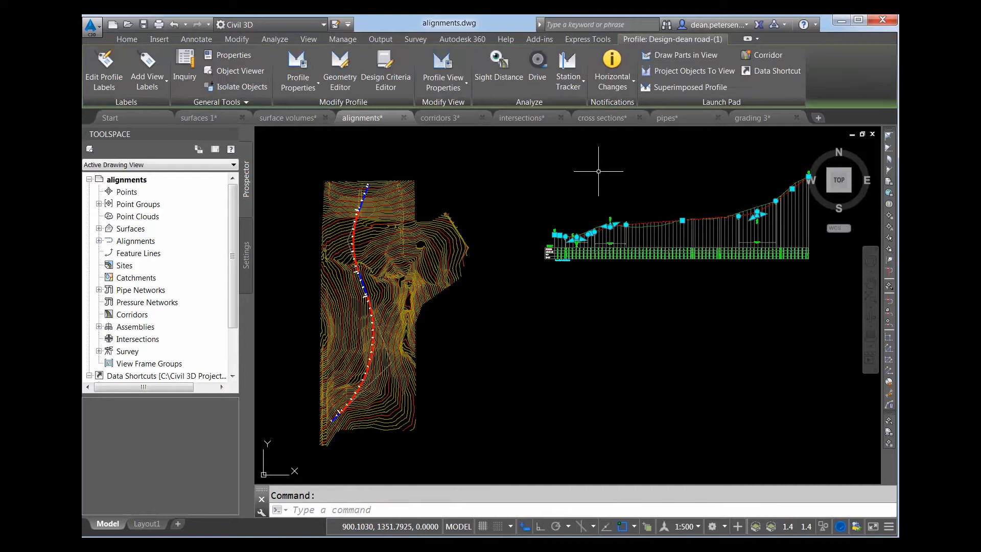
click(274, 39)
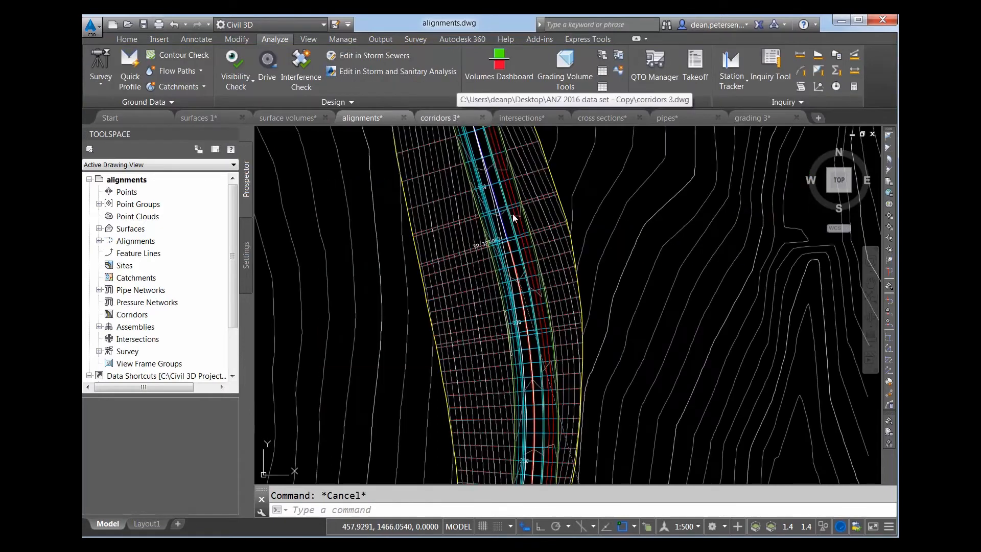
- Preview the road corridor in the 3D Object Viewer from the corridors 3 drawing
click(440, 118)
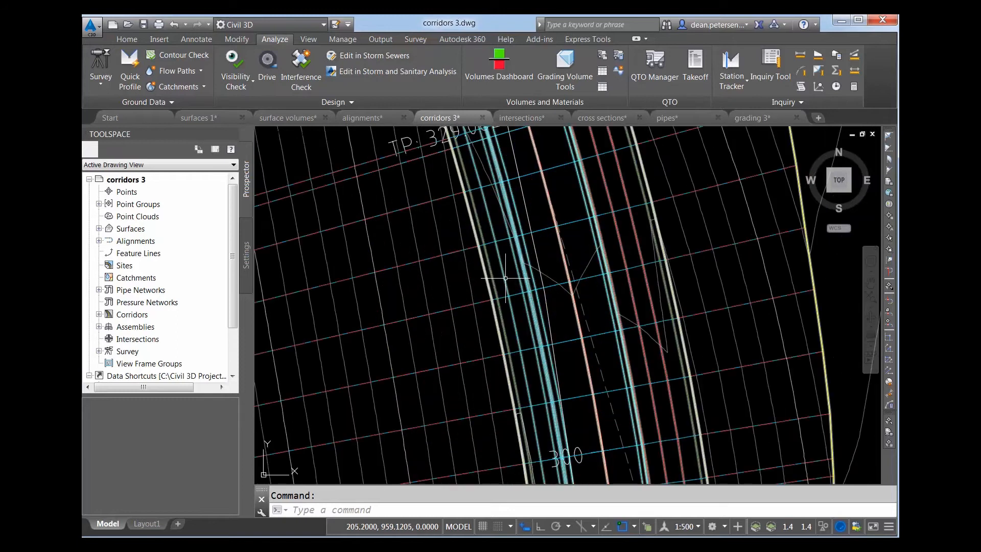
click(505, 278)
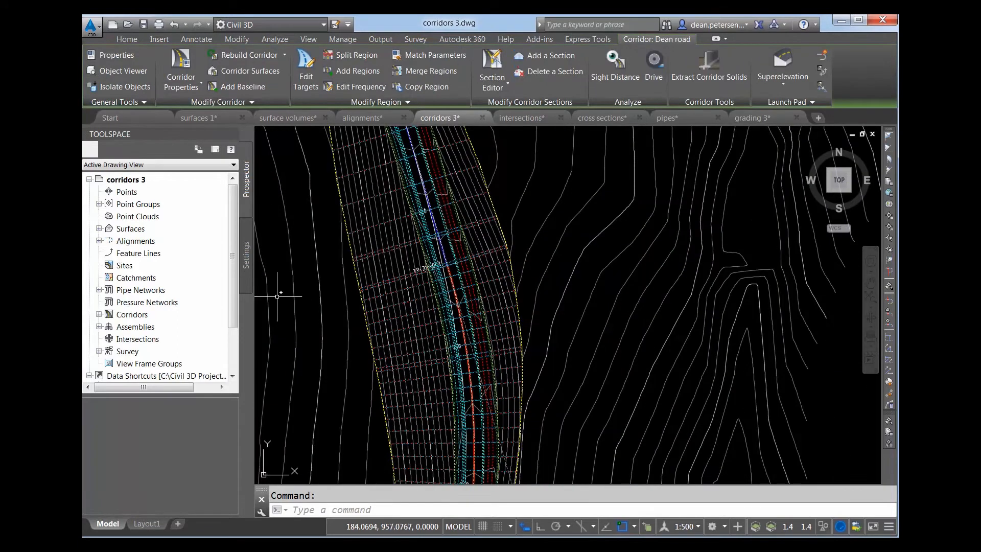
click(116, 71)
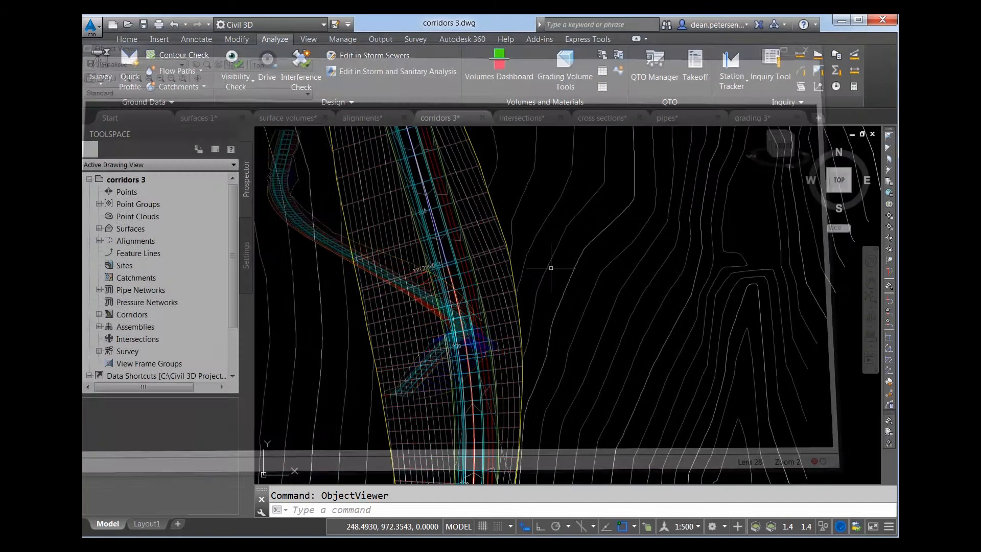
click(520, 117)
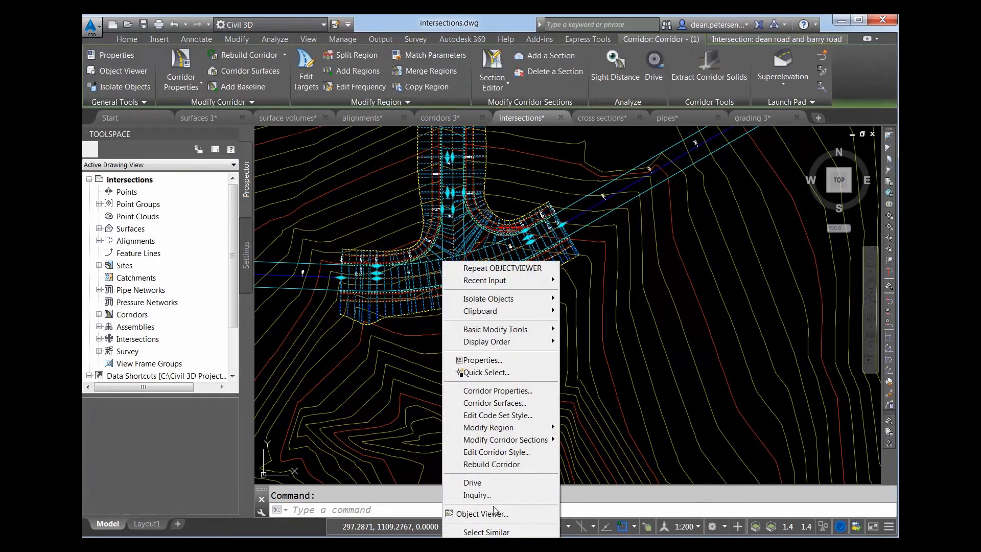
- Preview the Dean Road/Barry Road junction corridor in 3D, glance at cross sections, then show the pipes drawing
click(484, 513)
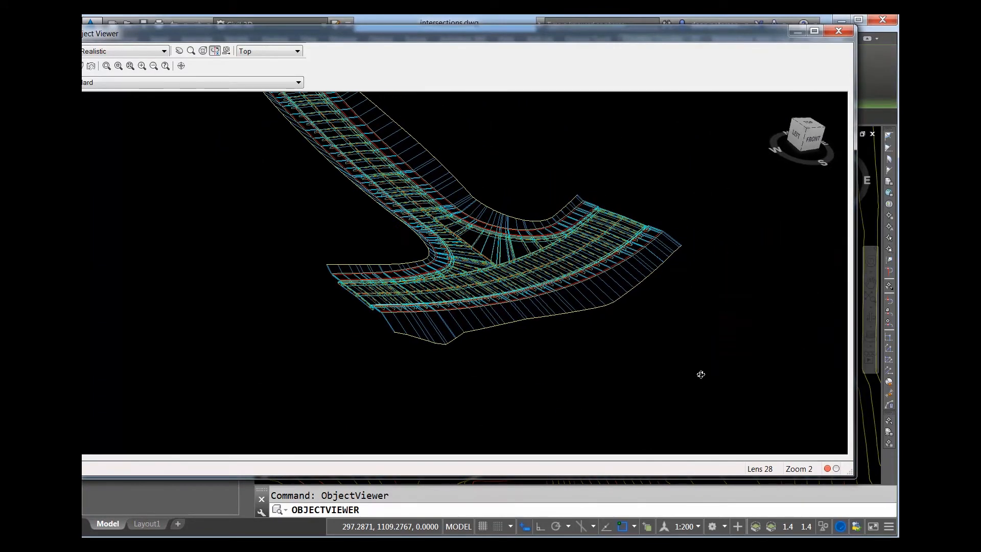
click(840, 30)
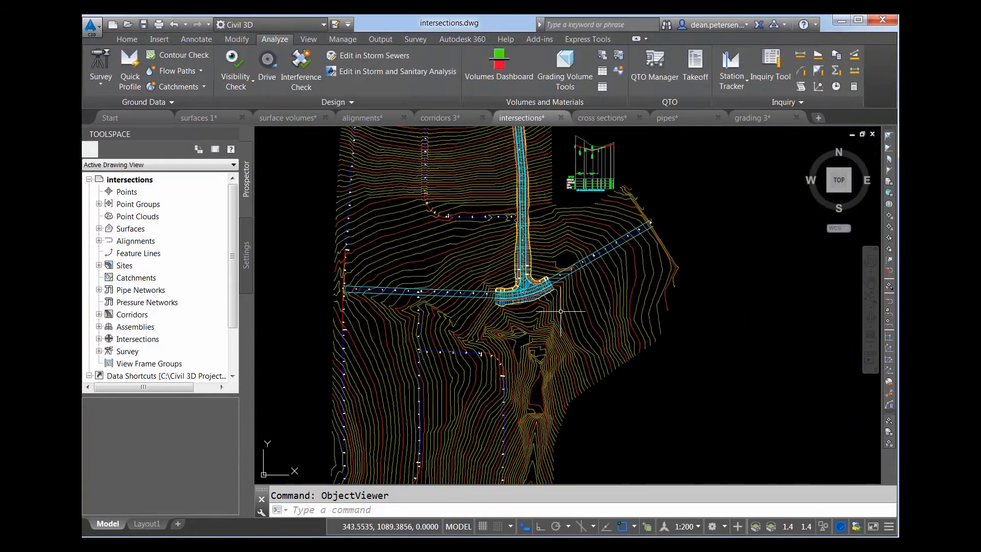
click(601, 117)
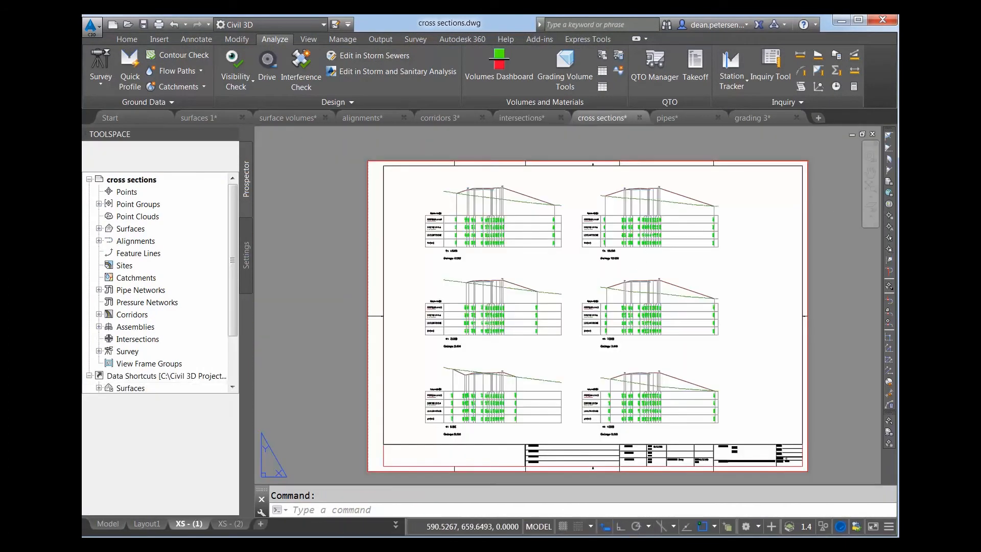
click(668, 117)
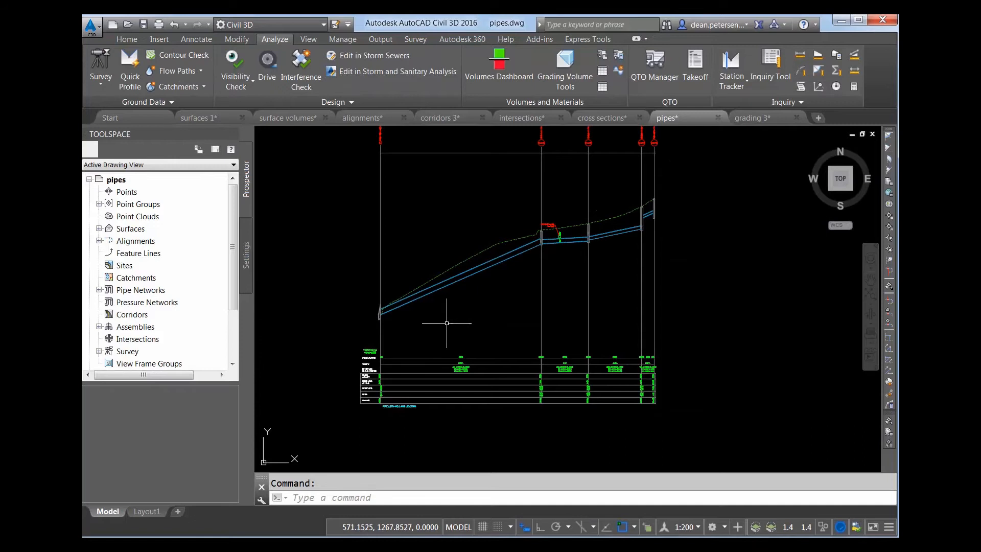
mouse_move(372, 395)
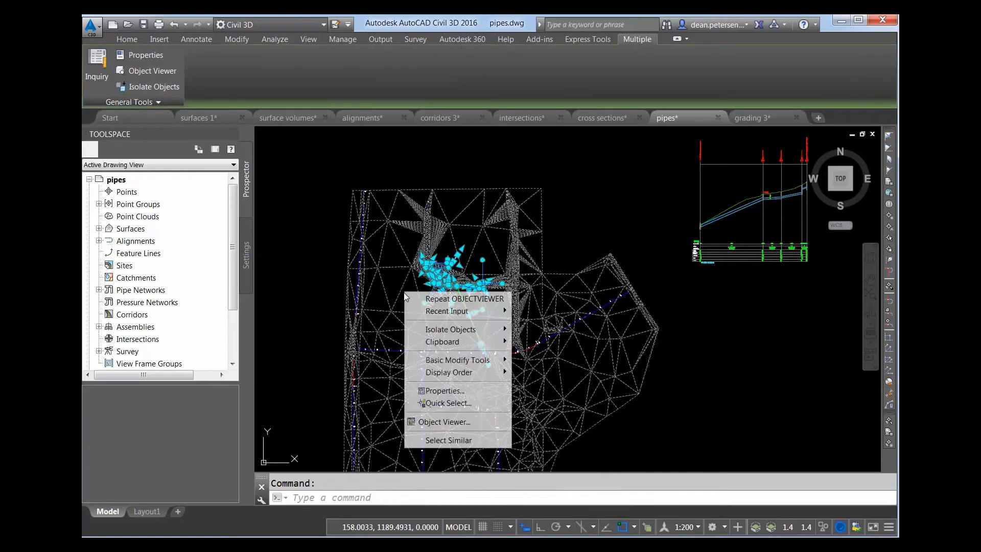
- Preview the pipe network and its structures in the 3D Object Viewer
click(444, 421)
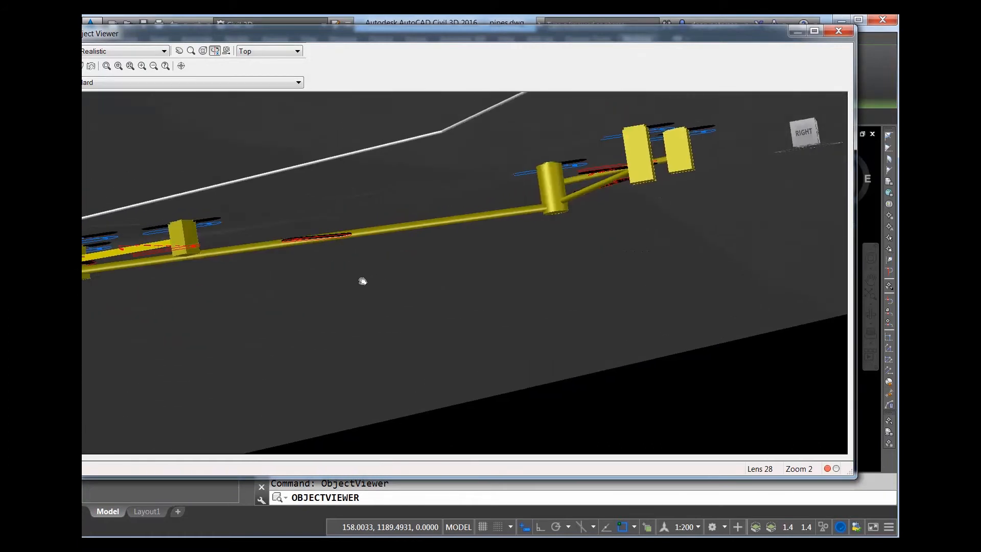
click(838, 32)
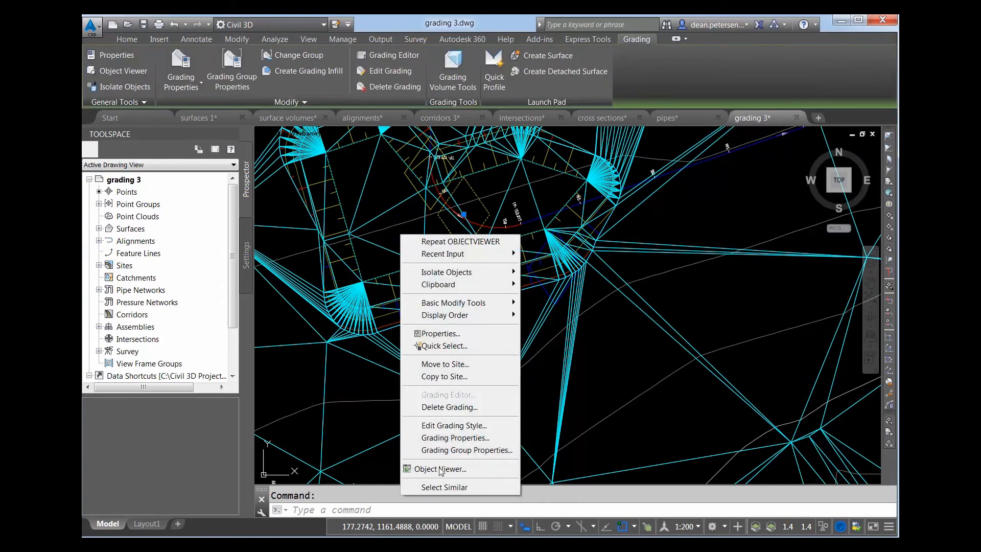
- Select all similar gradings and preview the graded pond in 3D, then browse the Civil 3D 2015 course page
click(444, 487)
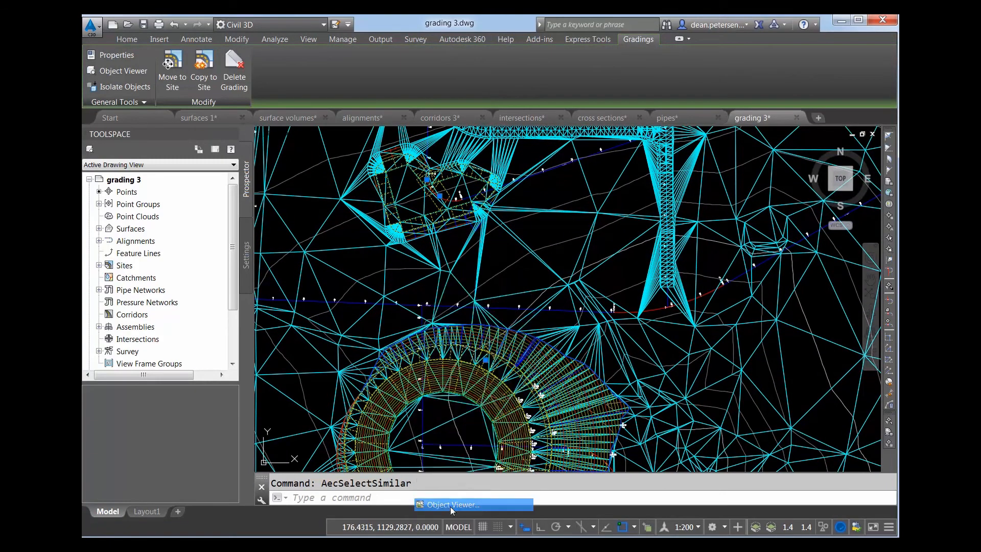
click(450, 504)
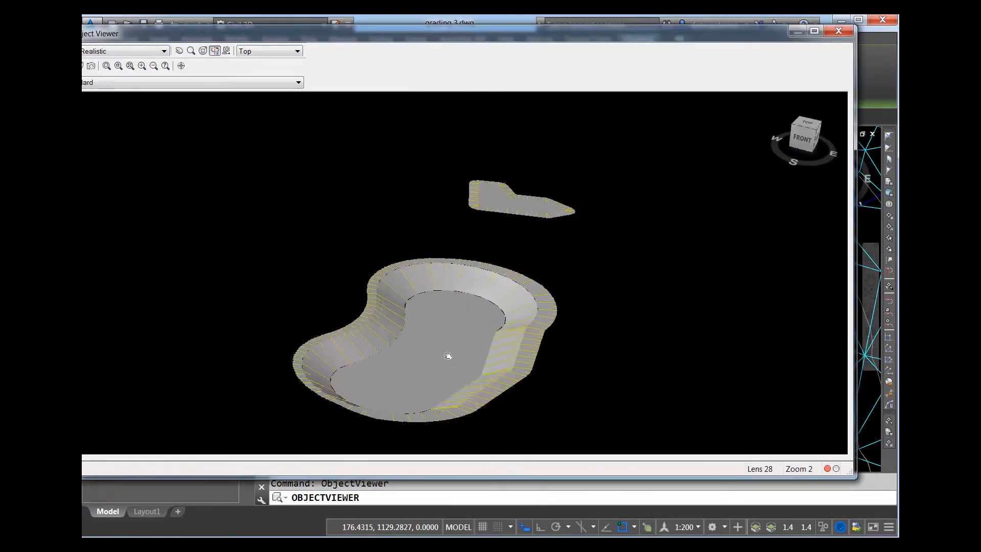
click(838, 31)
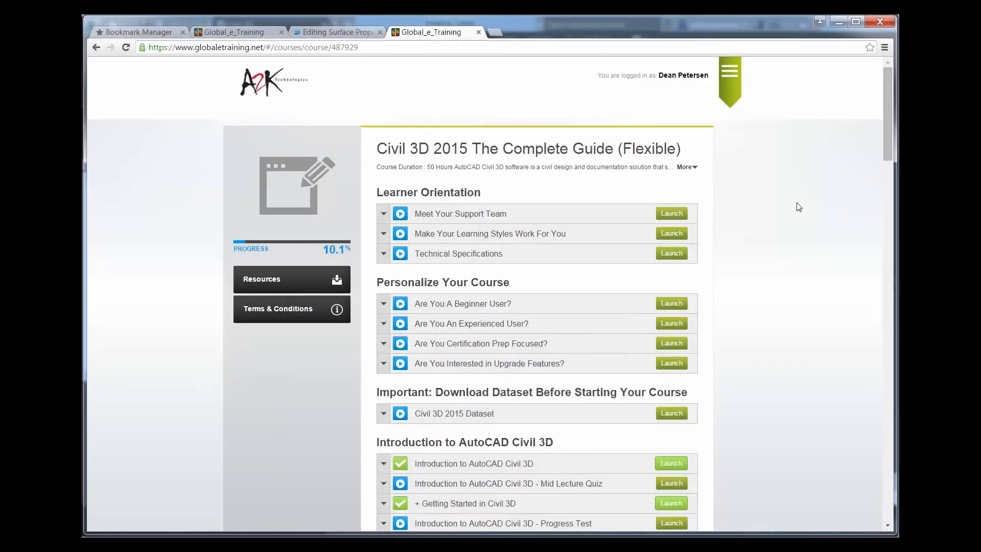
scroll(down, 3)
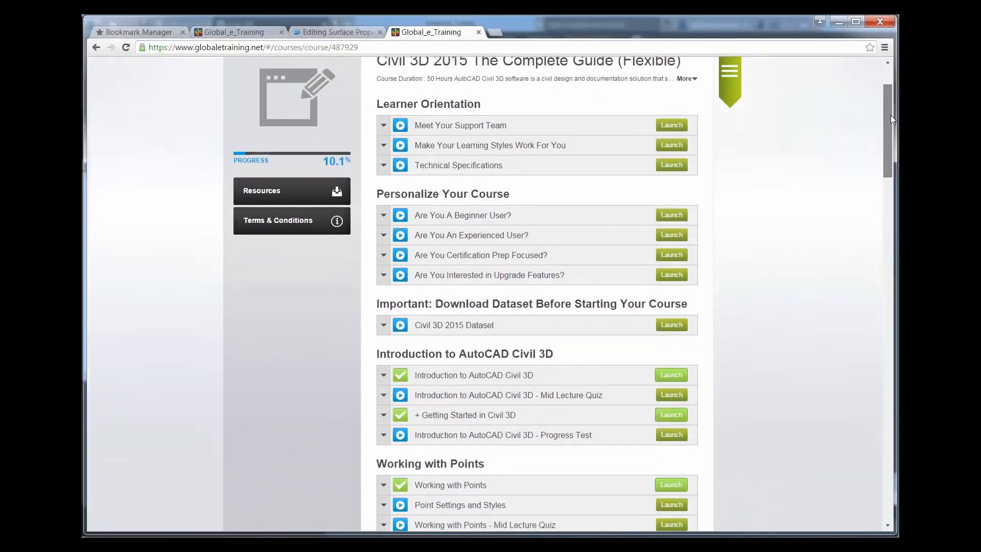
scroll(up, 3)
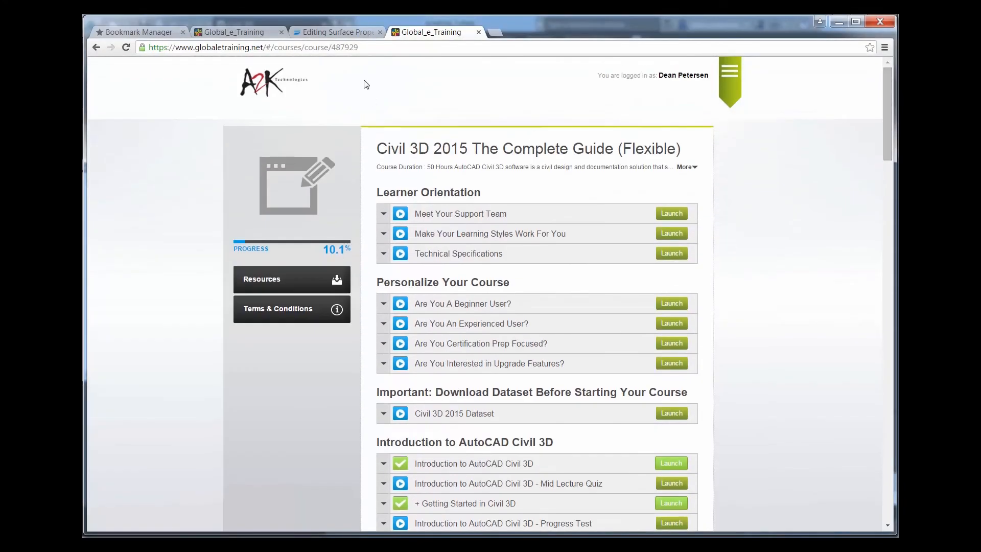
- Play the Editing Surface Properties lesson video on Global eTraining
click(337, 31)
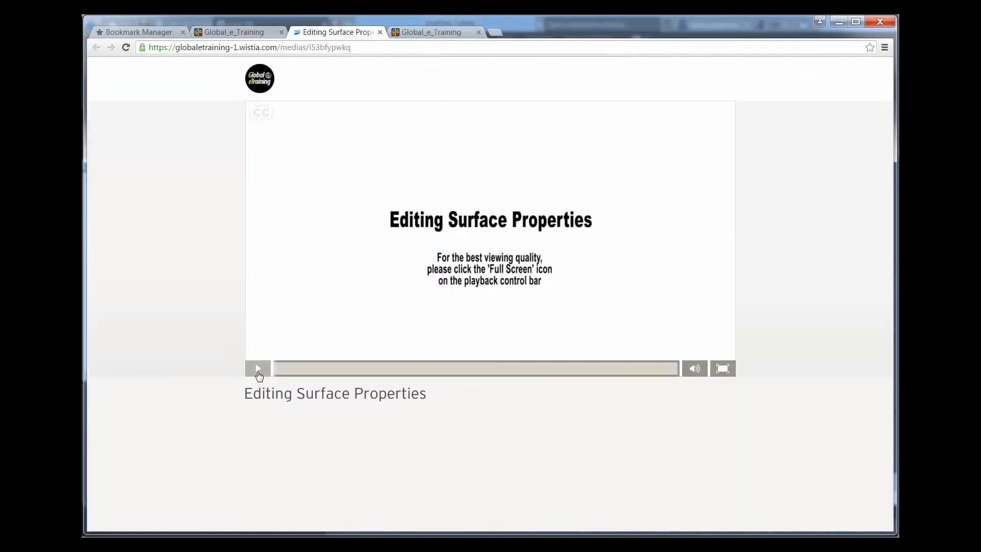
mouse_move(180, 378)
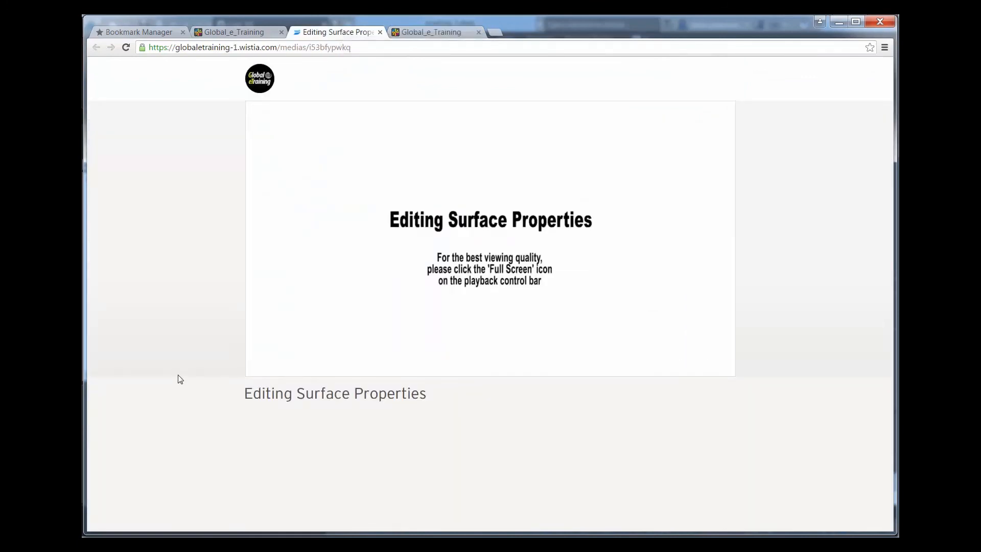
click(489, 238)
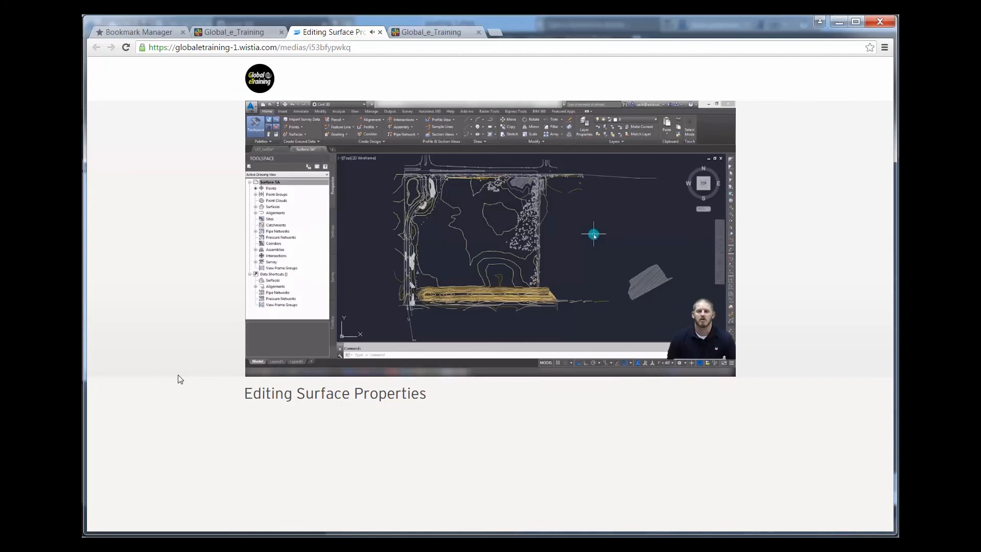
mouse_move(210, 368)
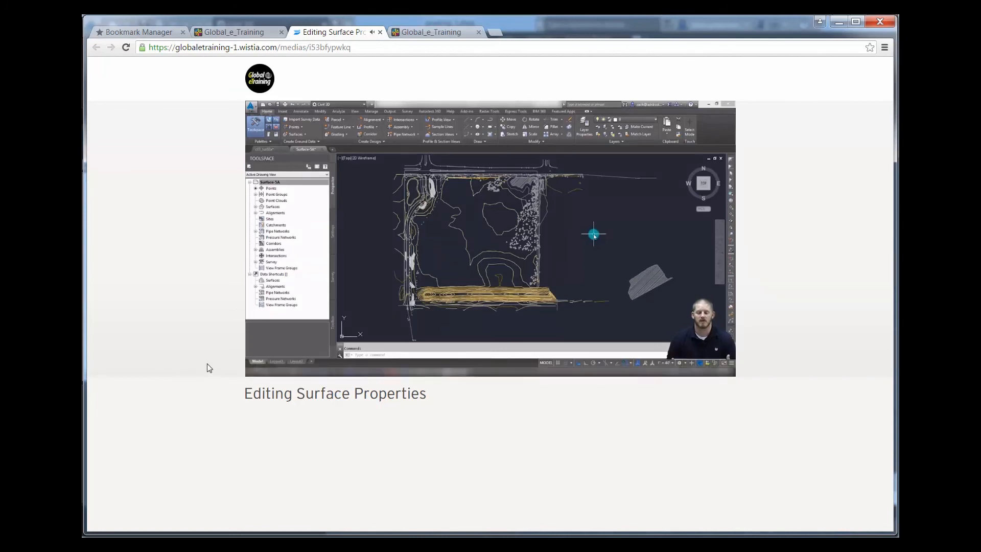